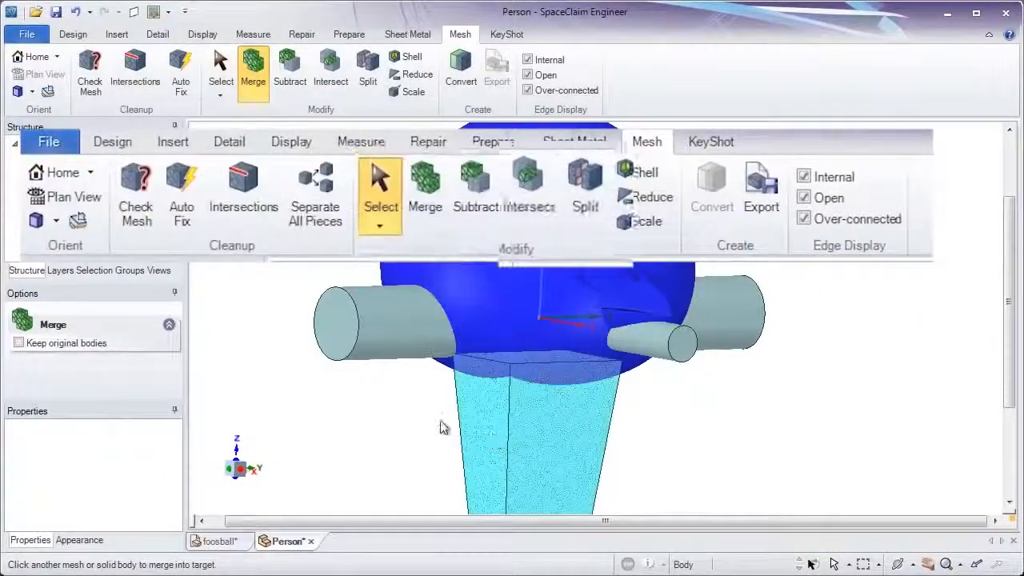
- Start a mesh merge with the blue Person body as target, cylinder pieces still separate
left_click(289, 68)
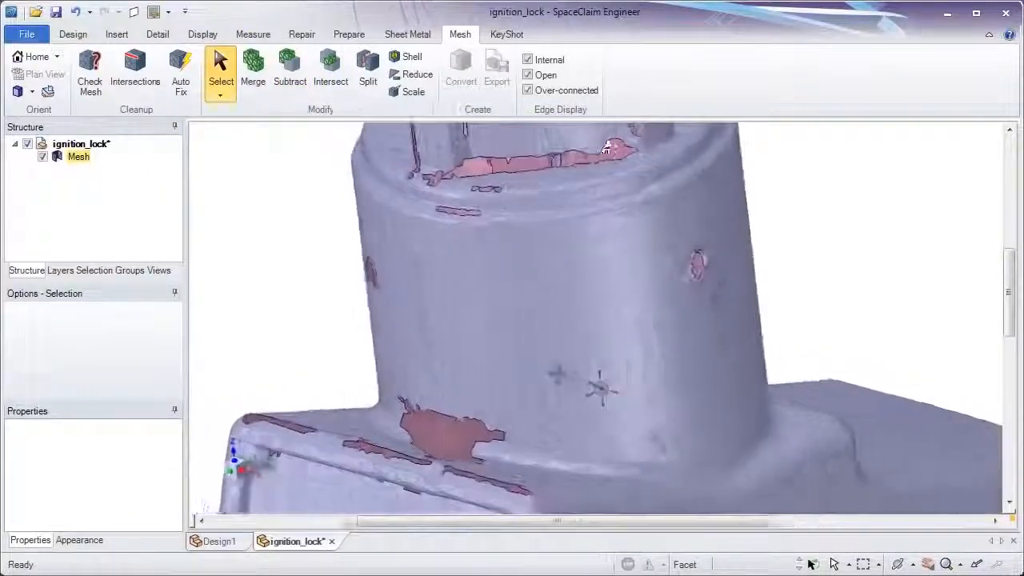
- Run Check Mesh on the ignition_lock body to show its triangle wireframe and red problem patches
left_click(89, 72)
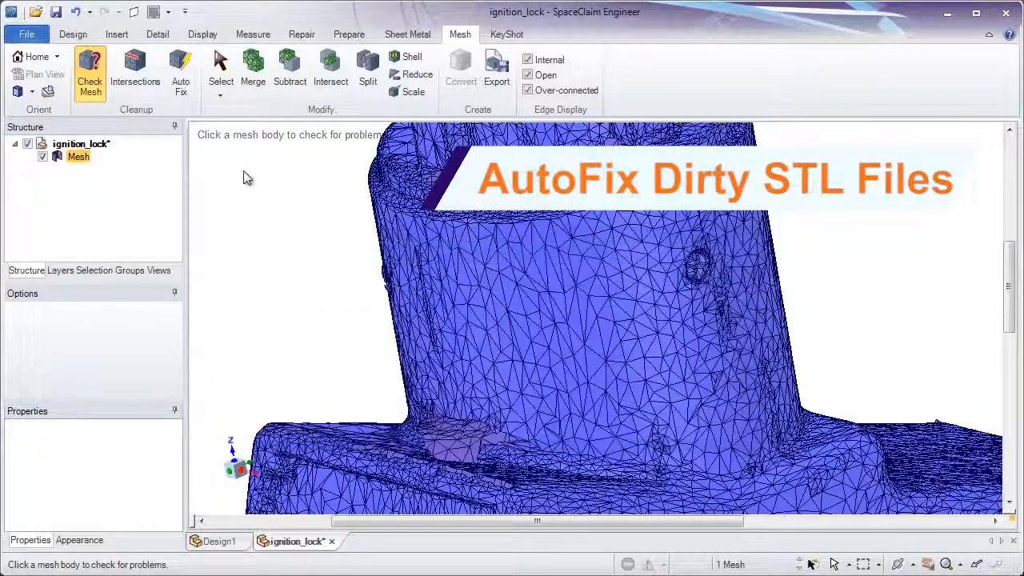
left_click(180, 71)
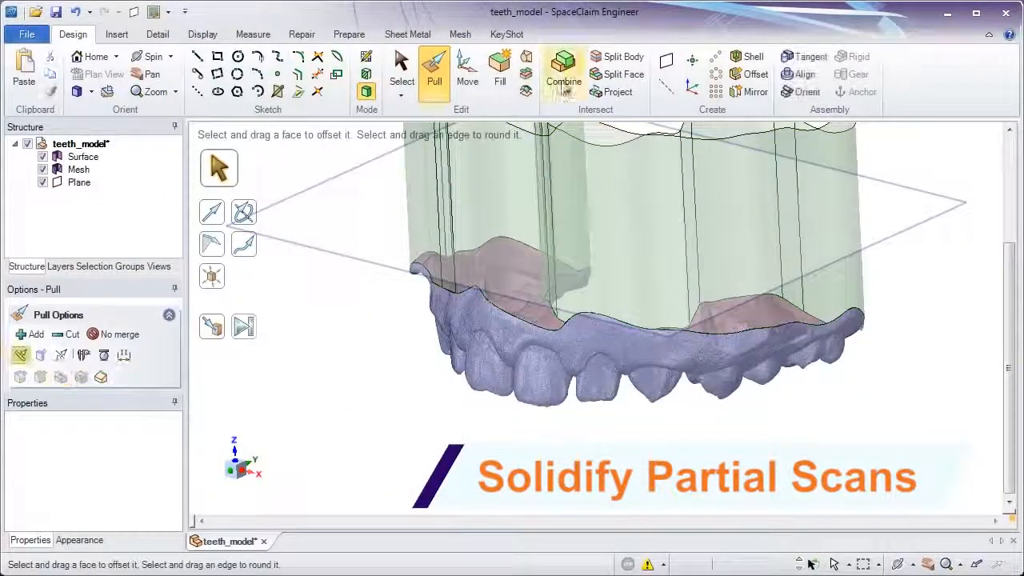
- Pull the teeth scan to a plane and raise 'George Washington' text into solid letters
left_click(401, 72)
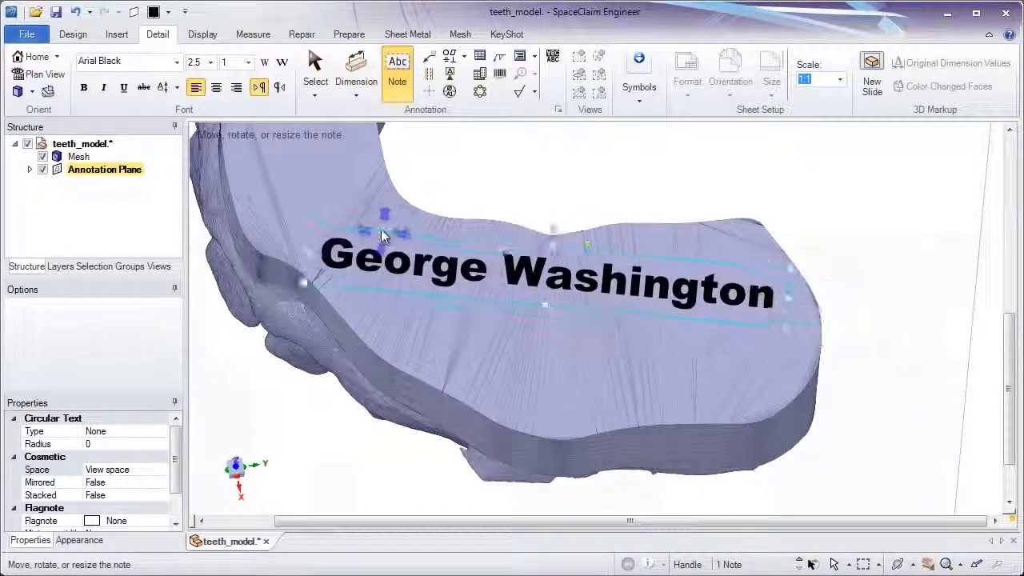
left_click(460, 34)
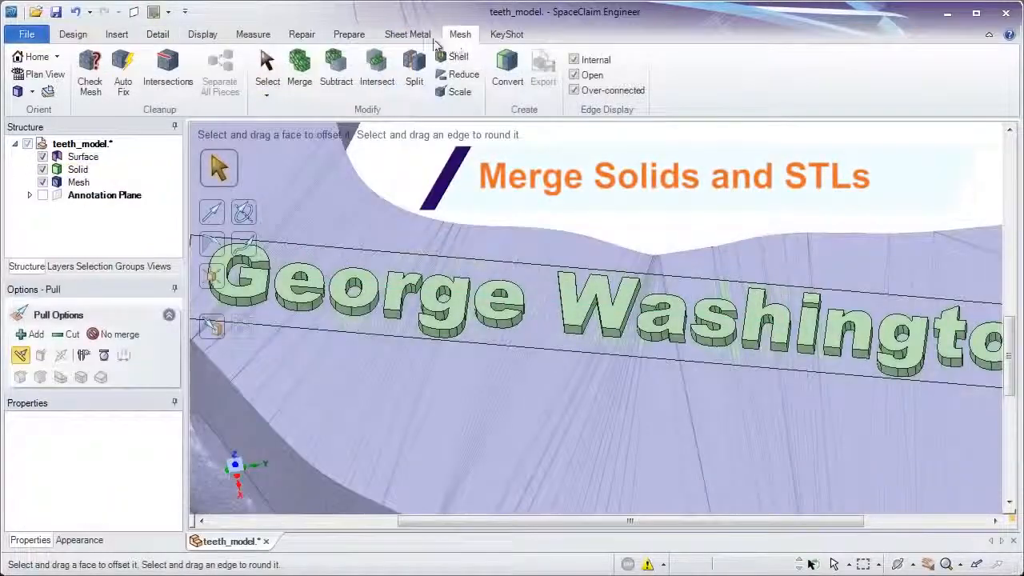
left_click(299, 68)
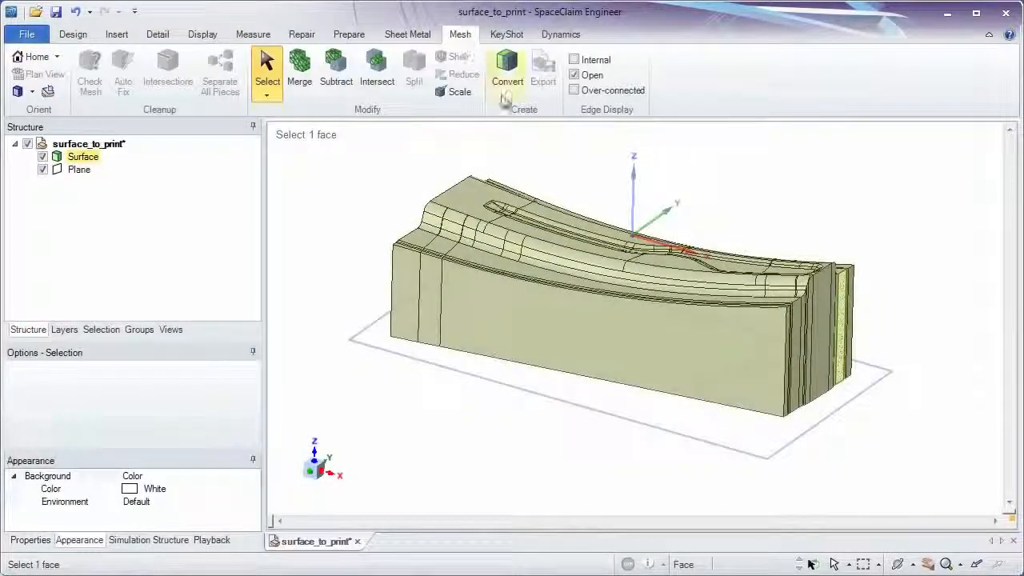
- Convert the surface_to_print surface into a mesh body, hiding the original surface
left_click(507, 73)
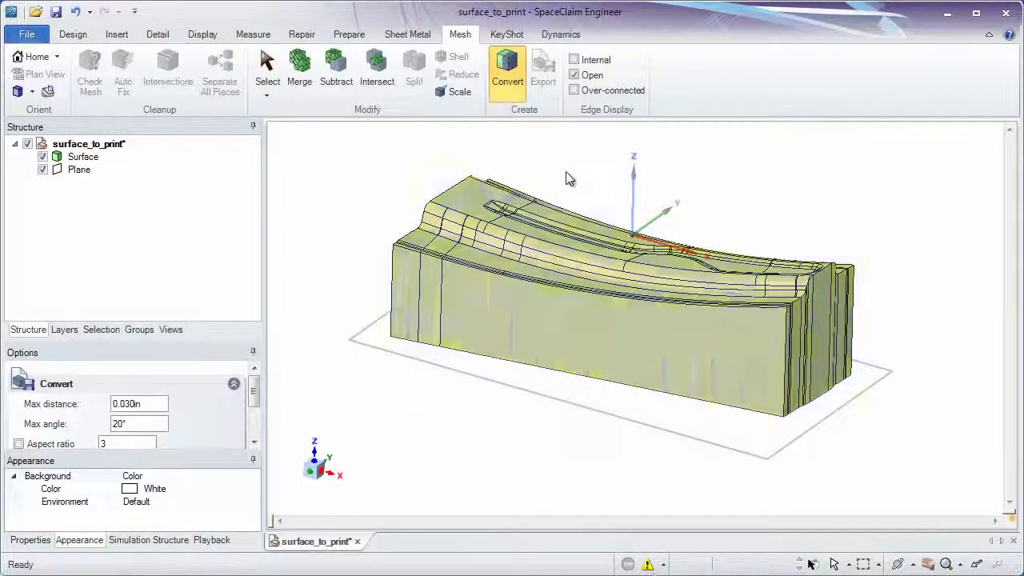
left_click(508, 68)
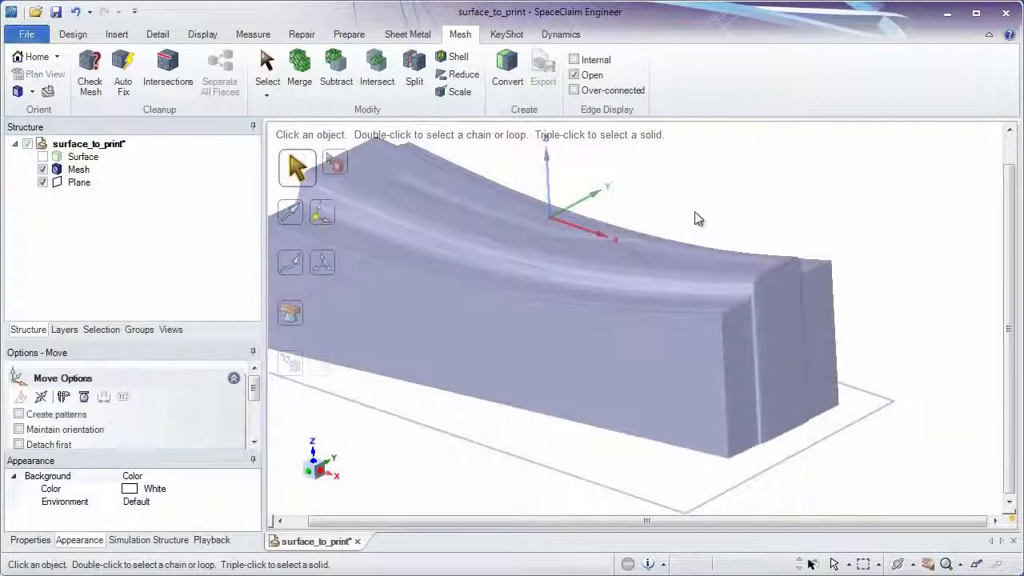
left_click(458, 56)
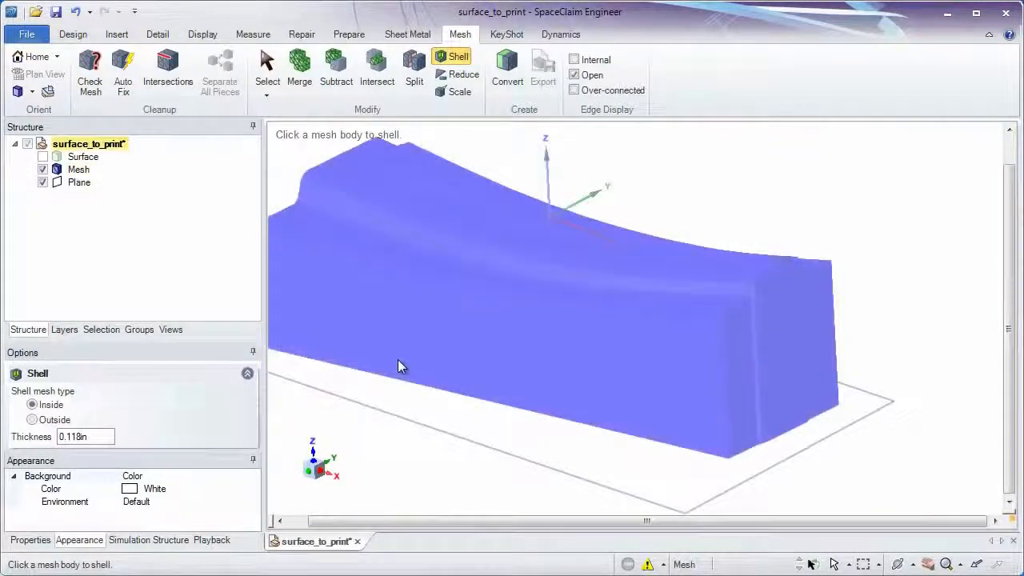
- Shell the surface_to_print mesh inward with a 0.118 in wall thickness
left_click(267, 72)
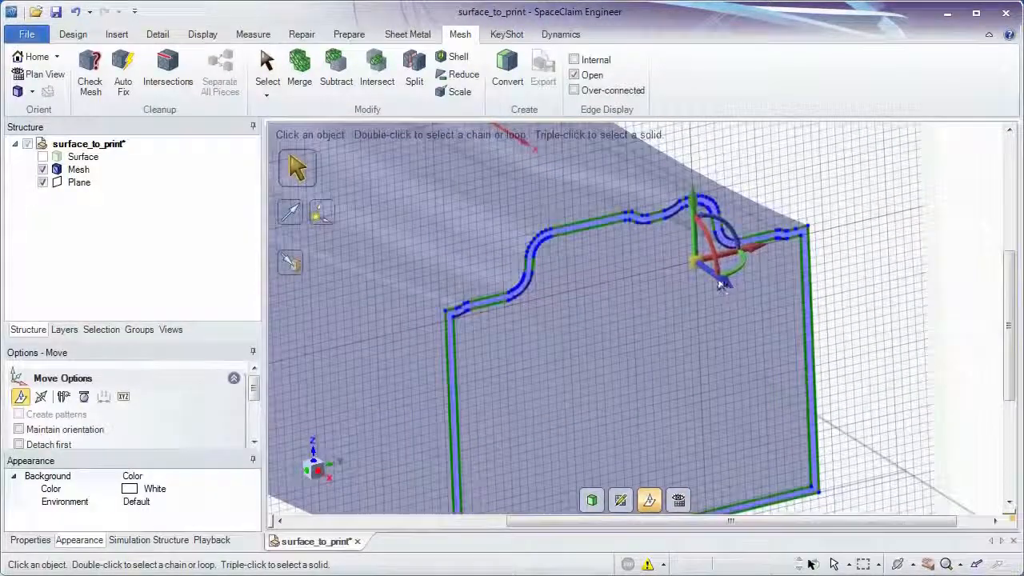
left_click(267, 72)
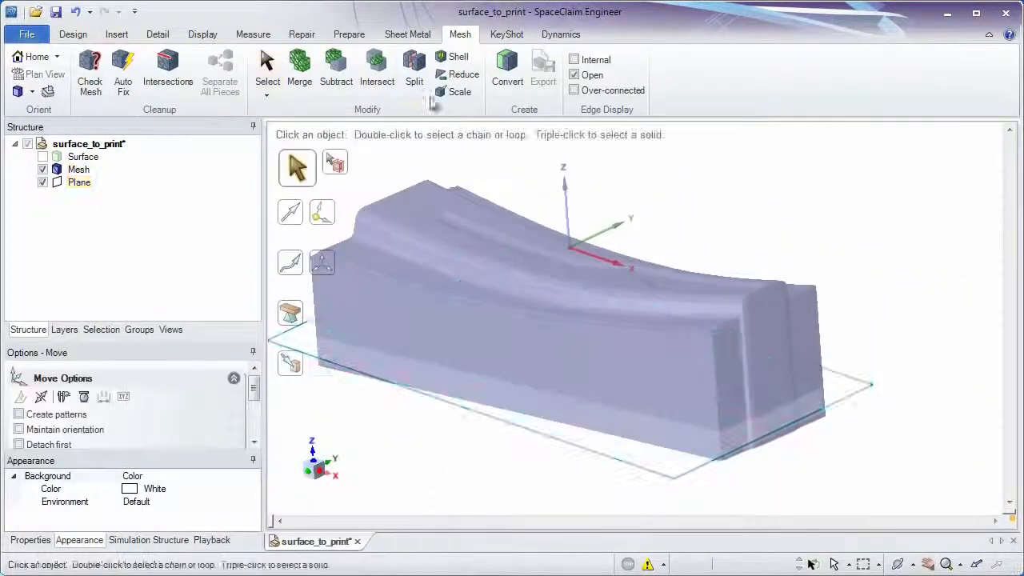
left_click(414, 68)
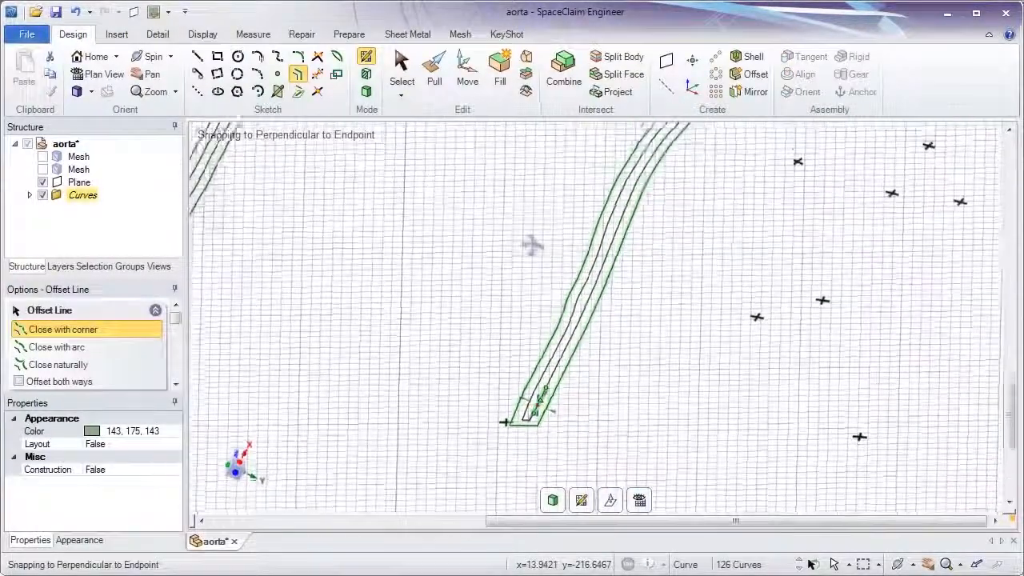
- Pull the aorta's offset sketch curves into thin solid ribs along the mesh
left_click(434, 72)
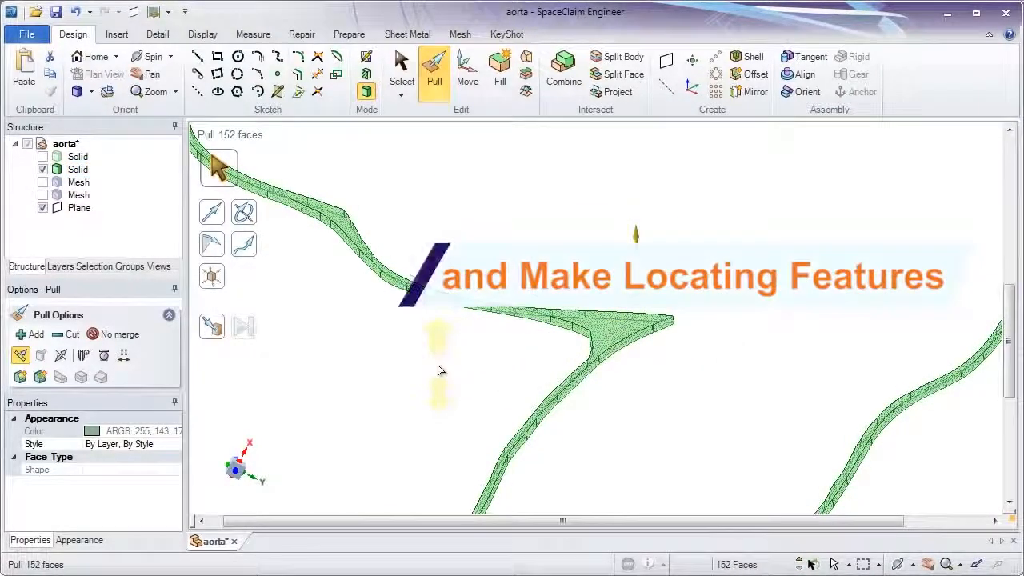
left_click(460, 34)
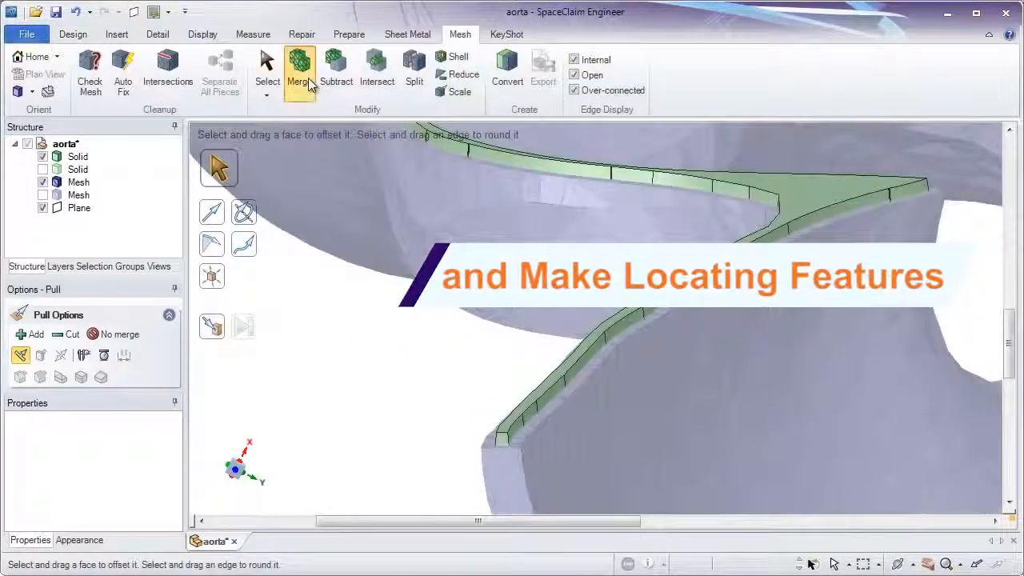
- Merge the ribs into the aorta mesh and raise the upper aorta section above the plane
left_click(299, 70)
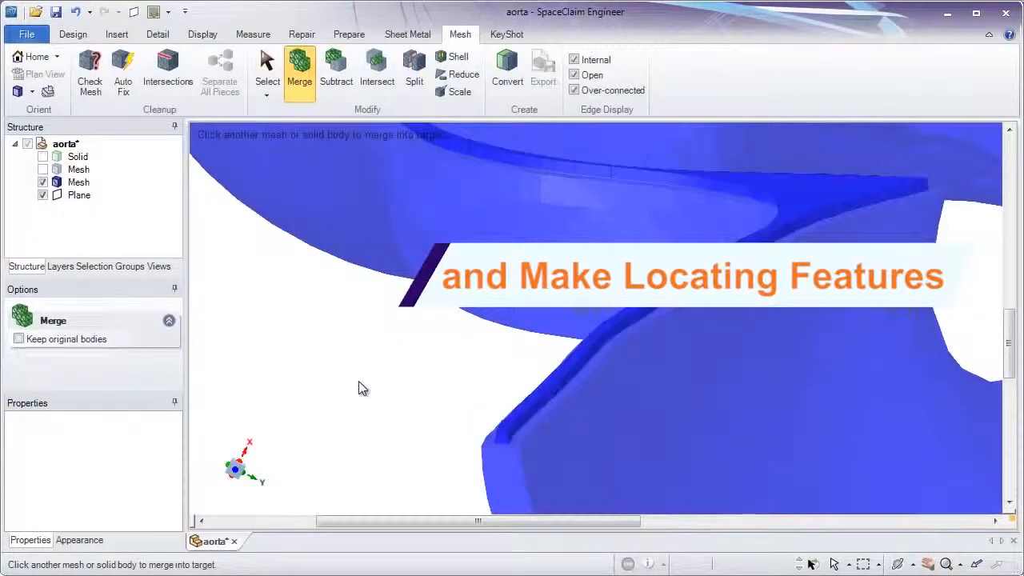
left_click(266, 72)
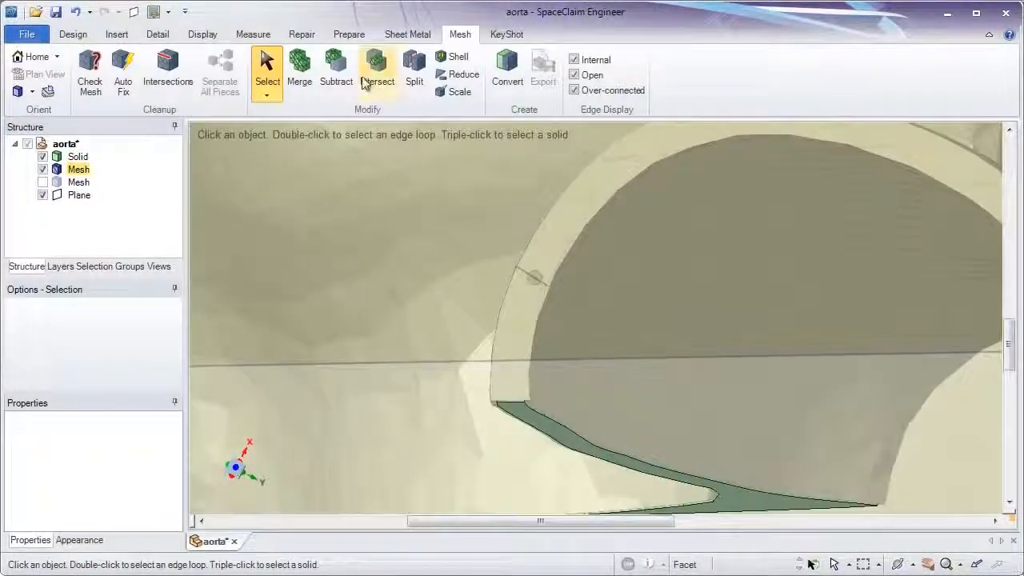
left_click(336, 69)
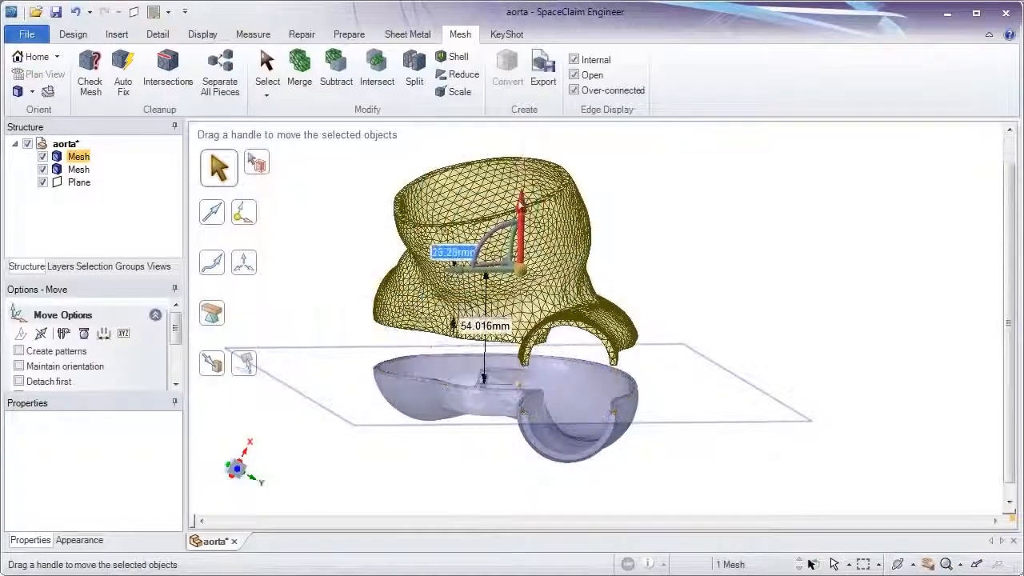
left_click(267, 72)
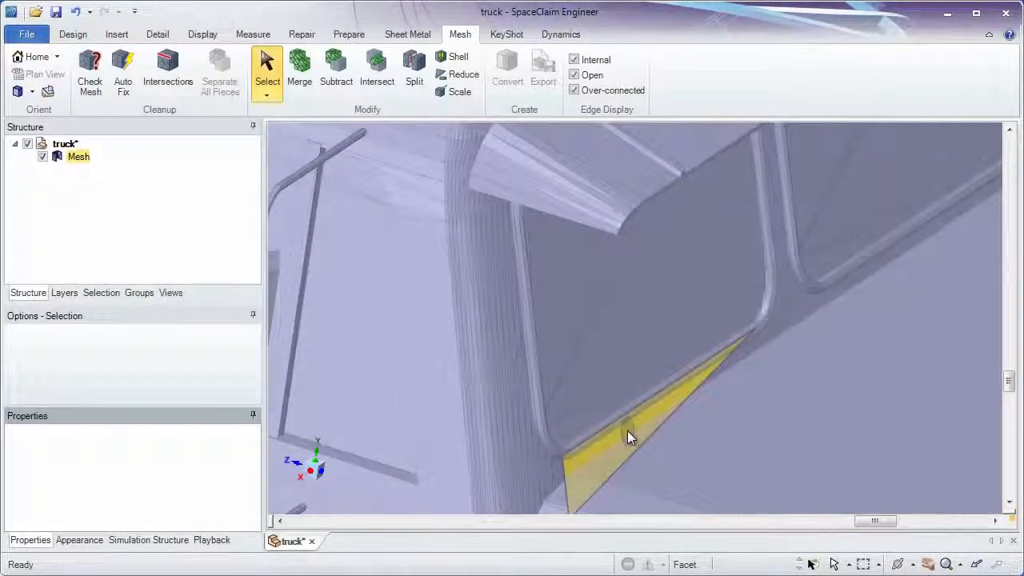
- Check and auto-fix the truck mesh, then recheck: 96670 faces, 0 errors
left_click(90, 72)
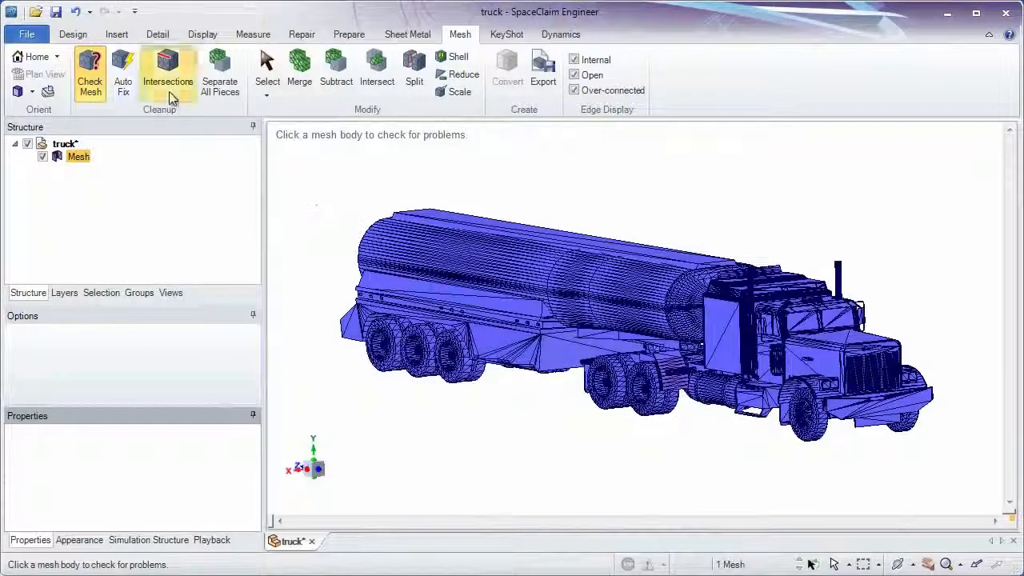
left_click(169, 72)
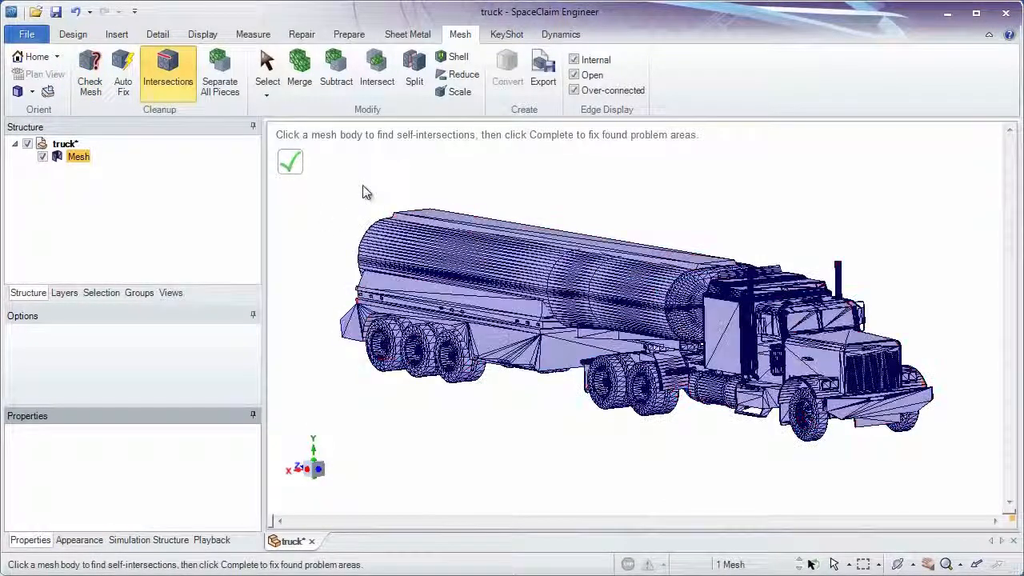
left_click(122, 72)
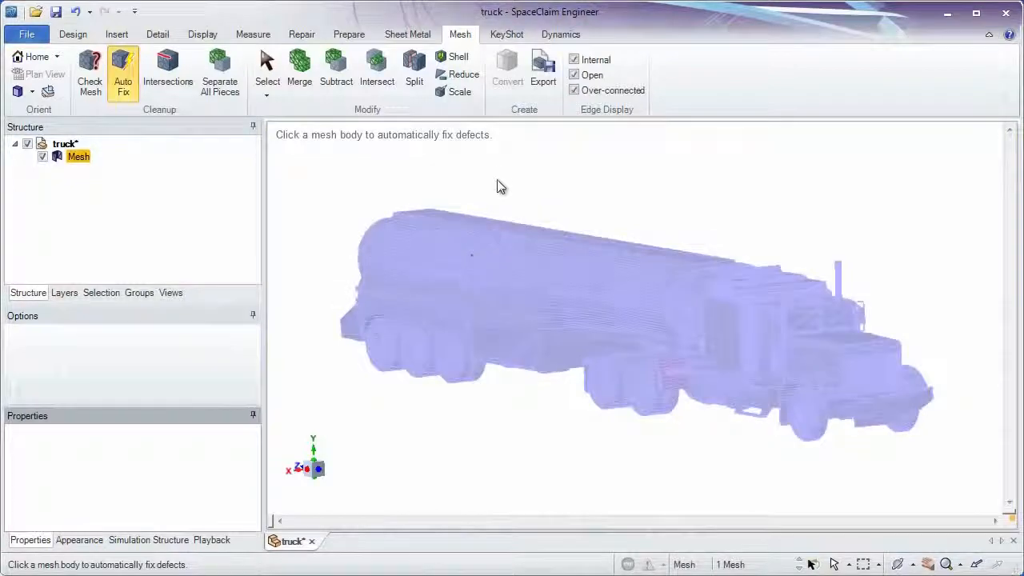
left_click(268, 72)
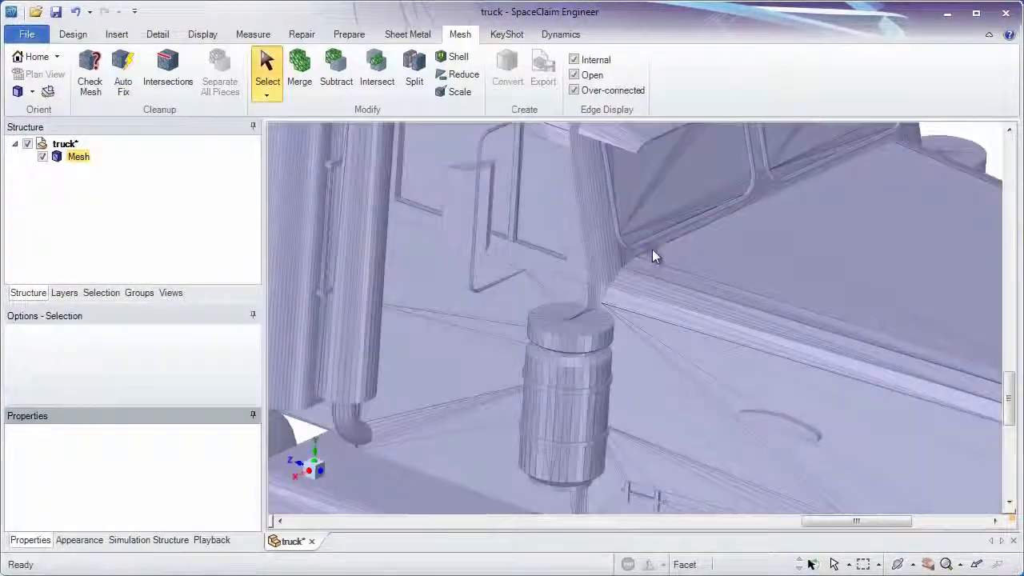
left_click_drag(655, 256, 690, 247)
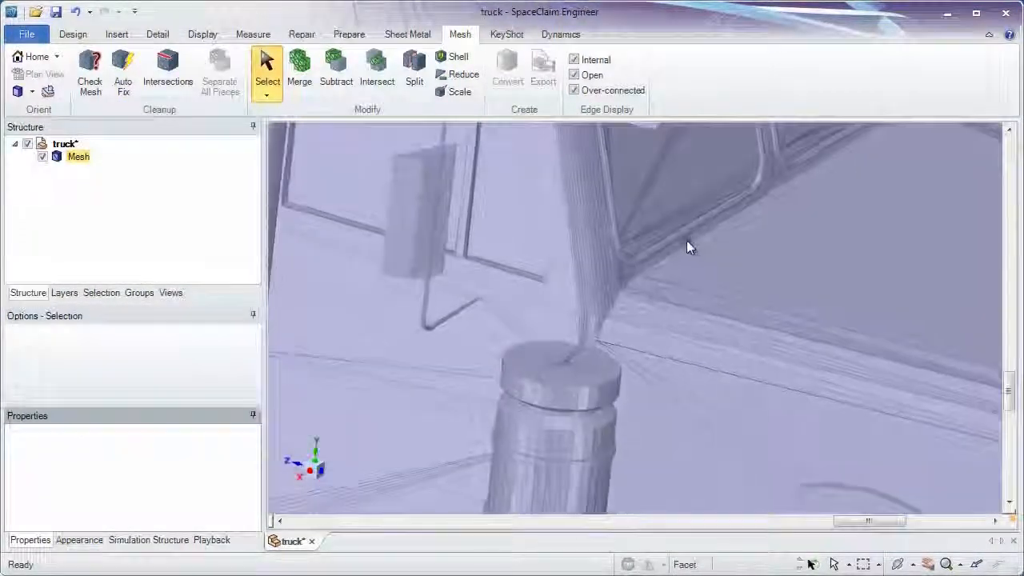
left_click(90, 70)
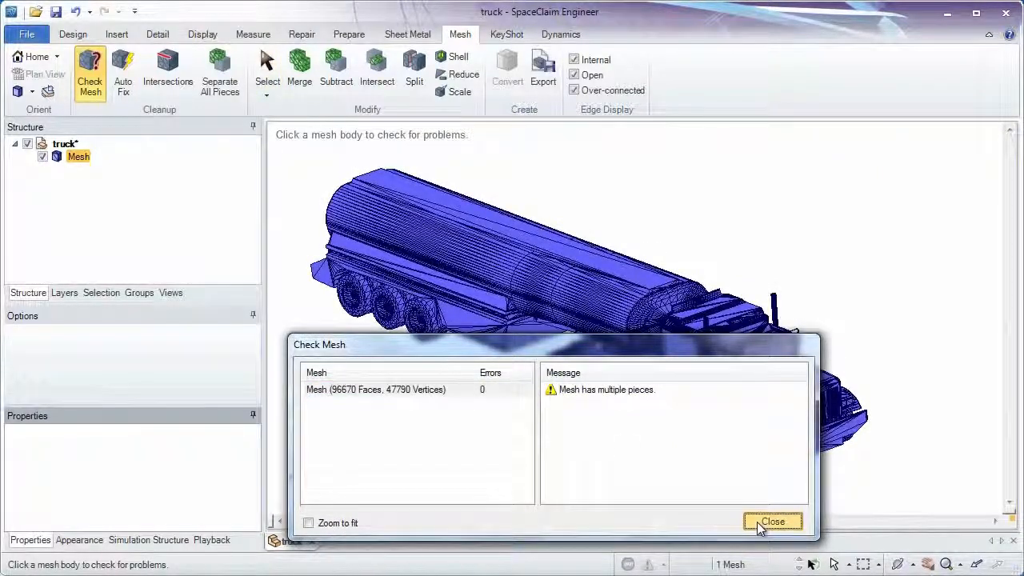
left_click(772, 521)
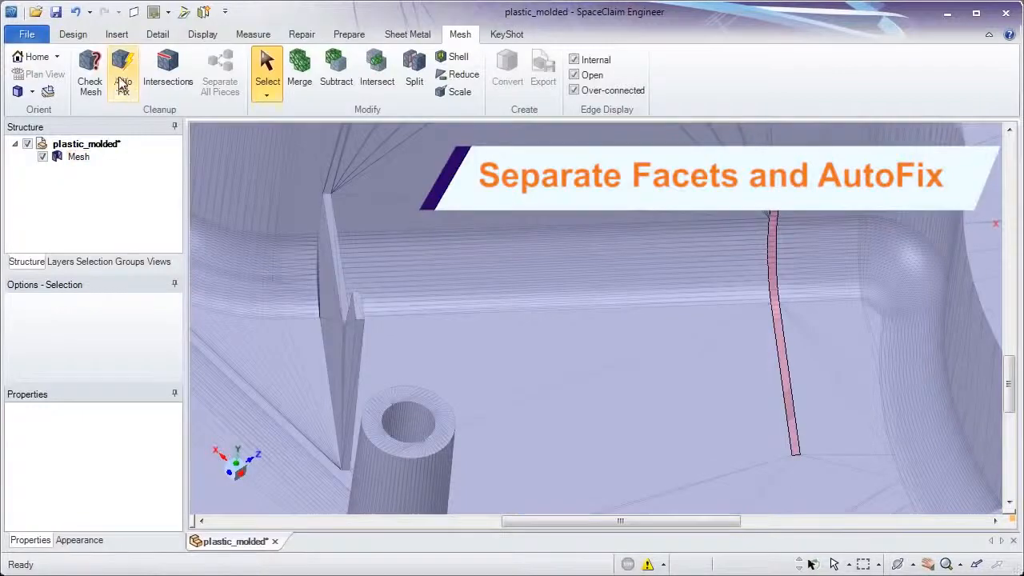
- Auto-fix the separated rib facets and convert that piece to a solid with merged faces
left_click(122, 72)
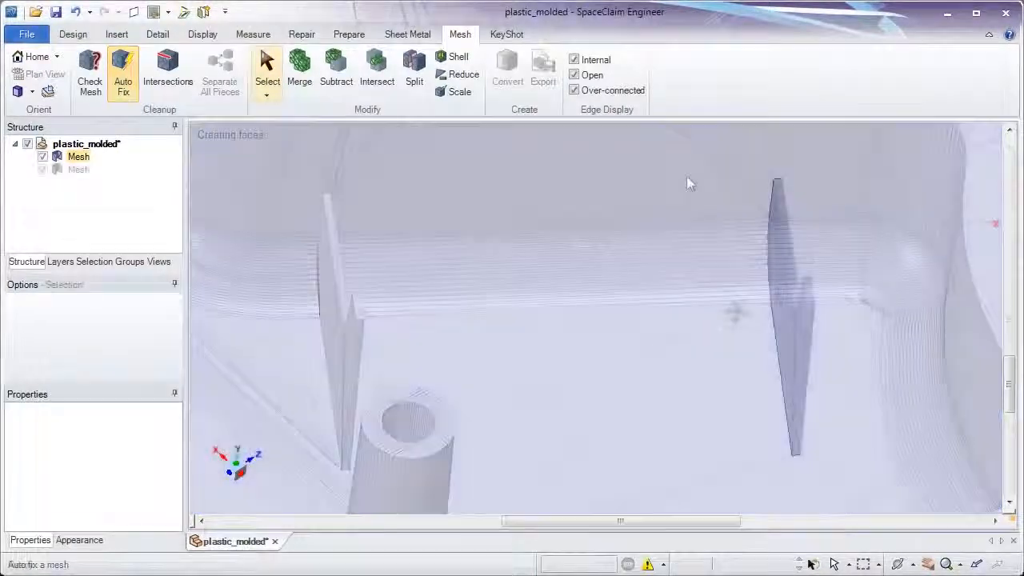
right_click(698, 262)
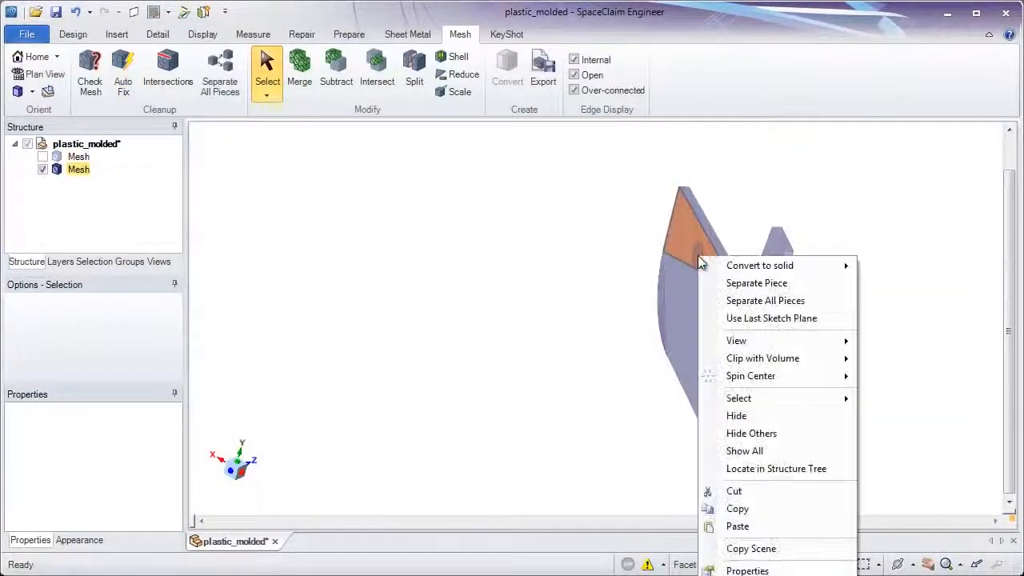
mouse_move(760, 265)
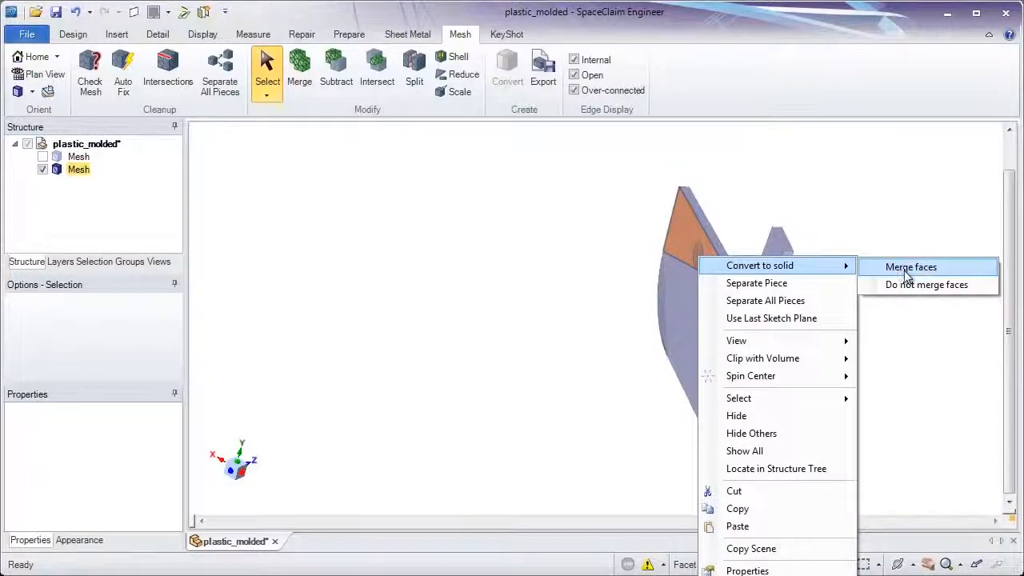
left_click(910, 267)
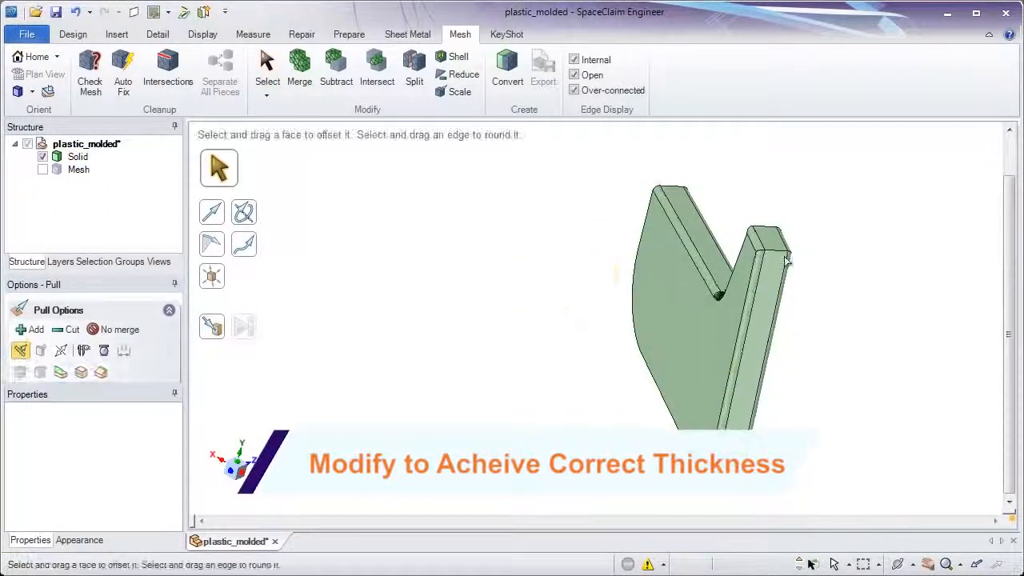
- Copy the rib solid onto the molded part and merge a rib into the molded mesh
left_click(764, 240)
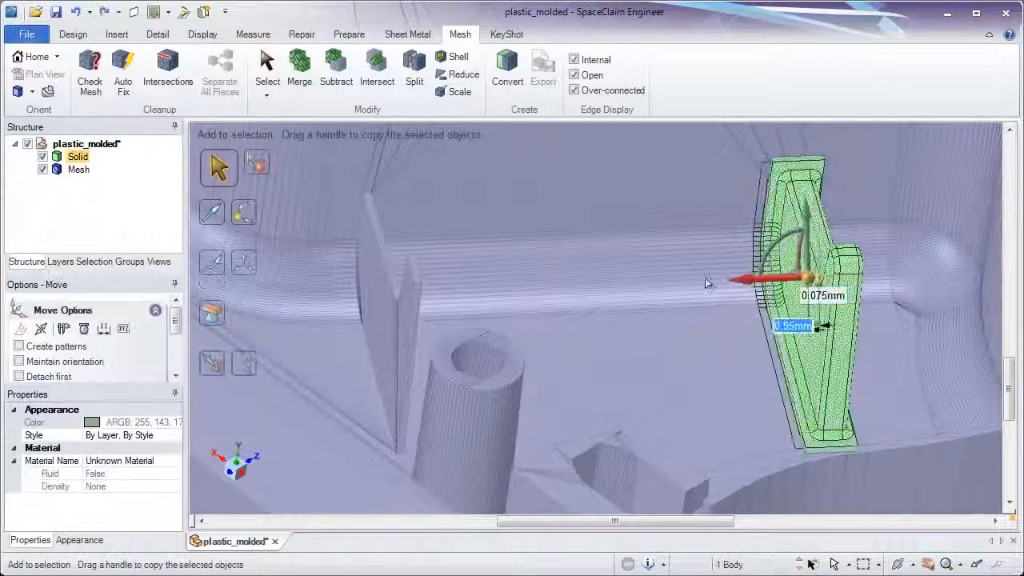
left_click(266, 72)
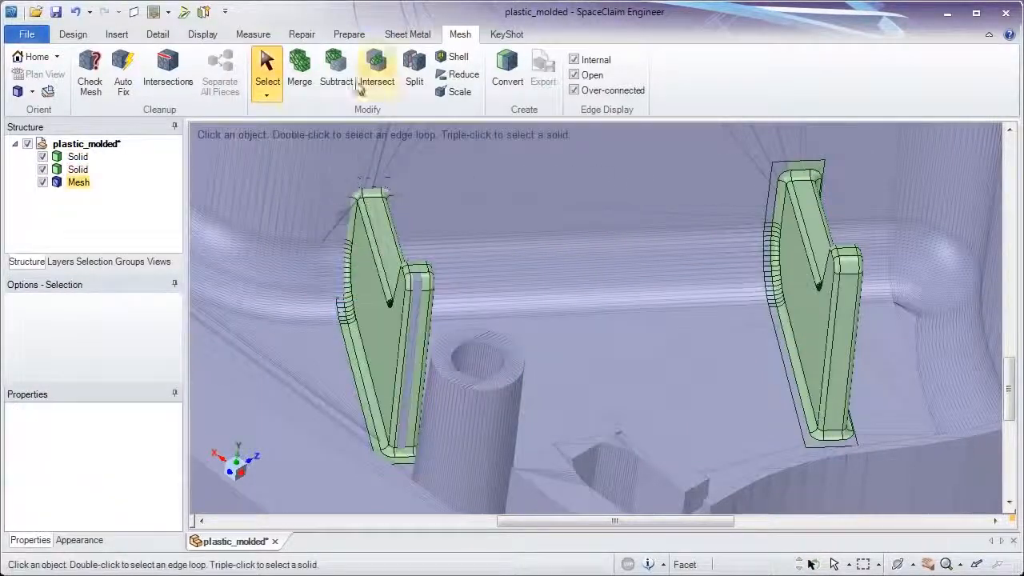
left_click(299, 70)
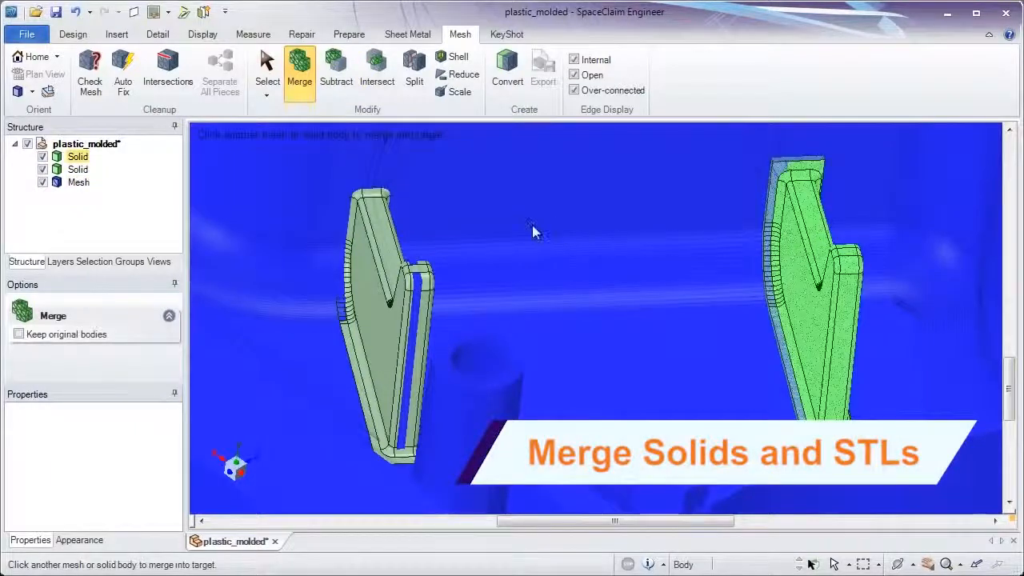
left_click(800, 280)
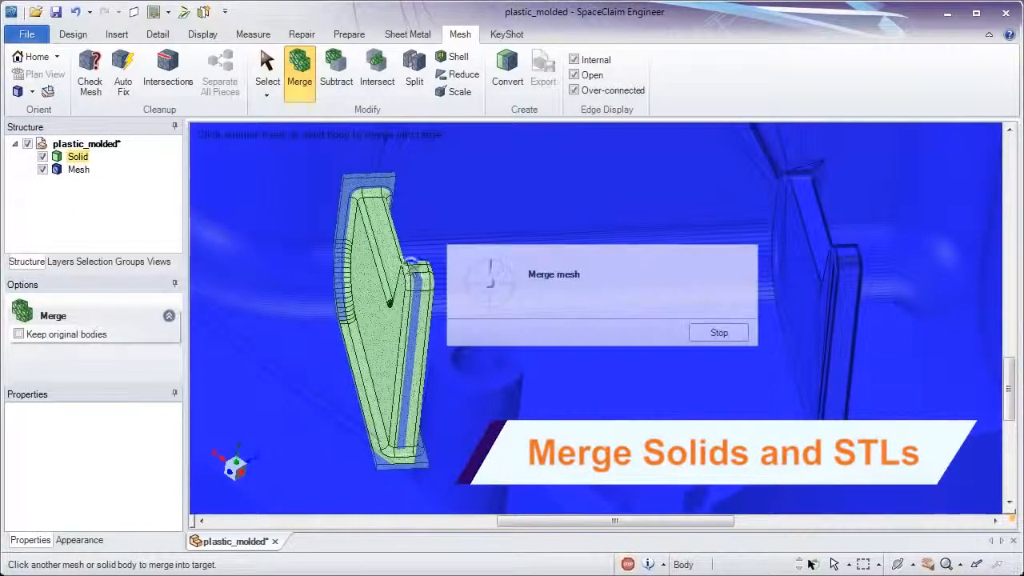